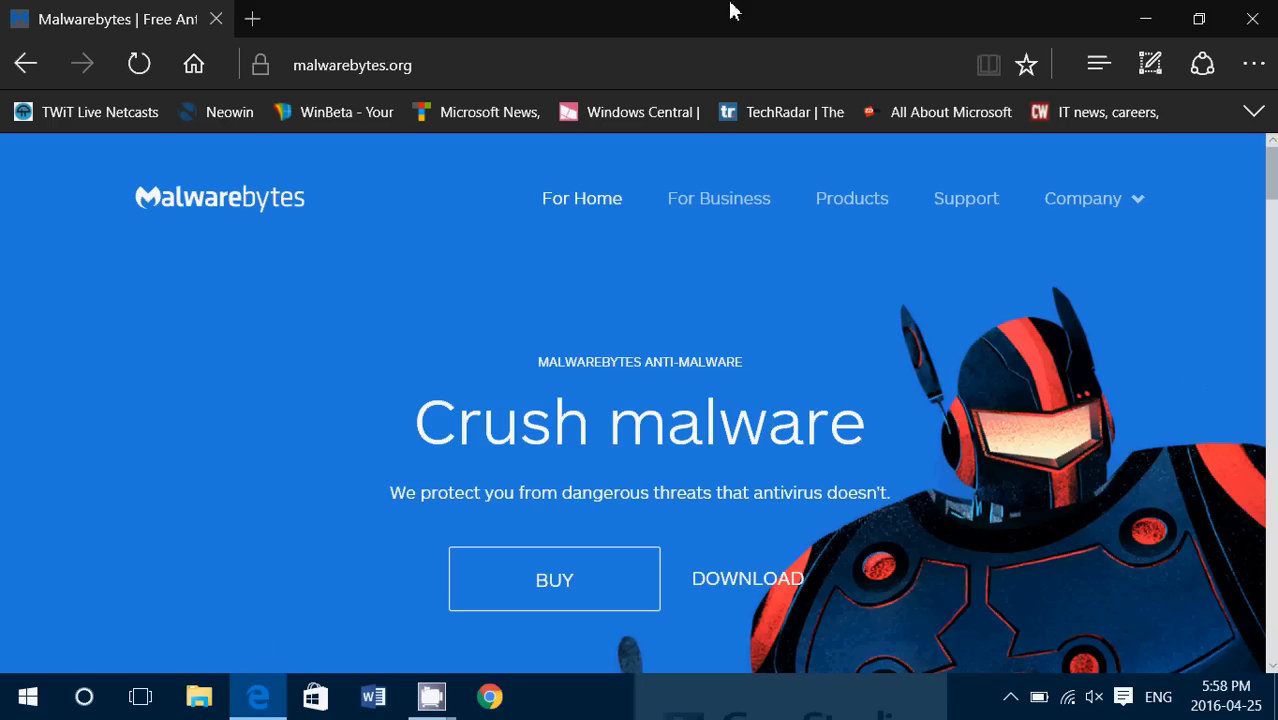
Check the site address, then go to the Malwarebytes download confirmation page
{"action": "left_click", "coordinate": [352, 65]}
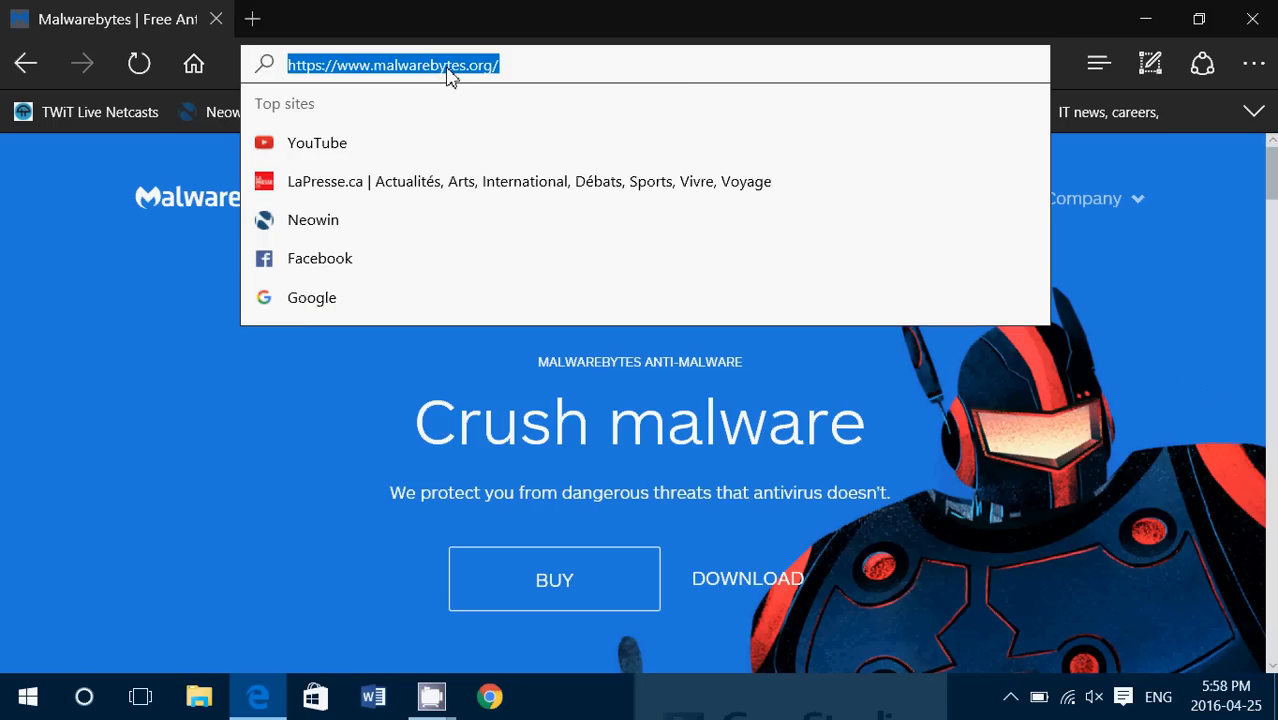
{"action": "mouse_move", "coordinate": [280, 438]}
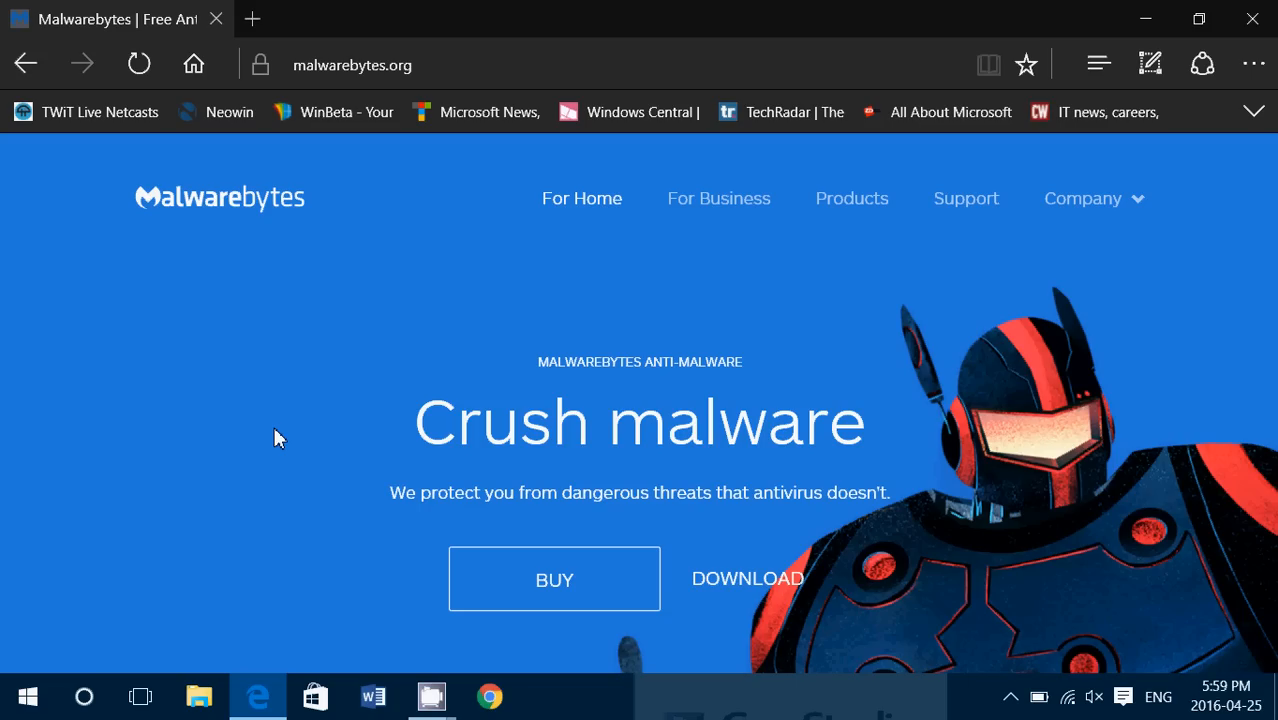
{"action": "mouse_move", "coordinate": [585, 360]}
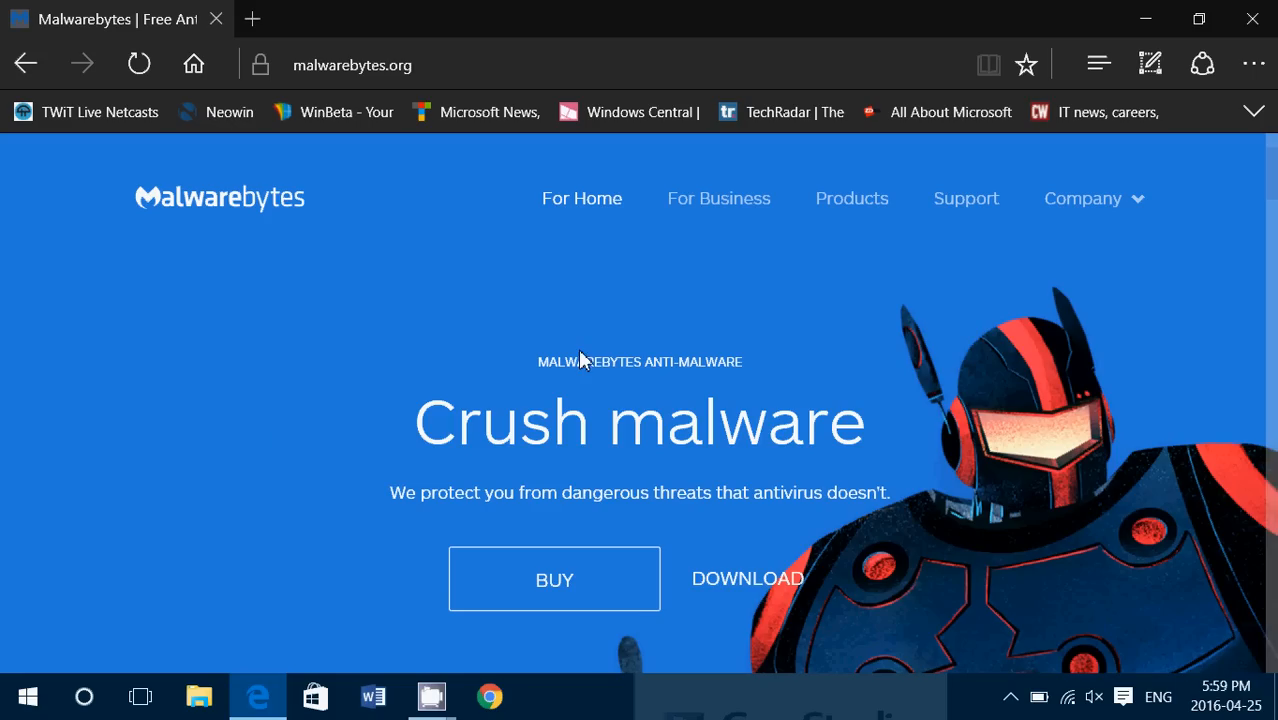
{"action": "left_click", "coordinate": [747, 578]}
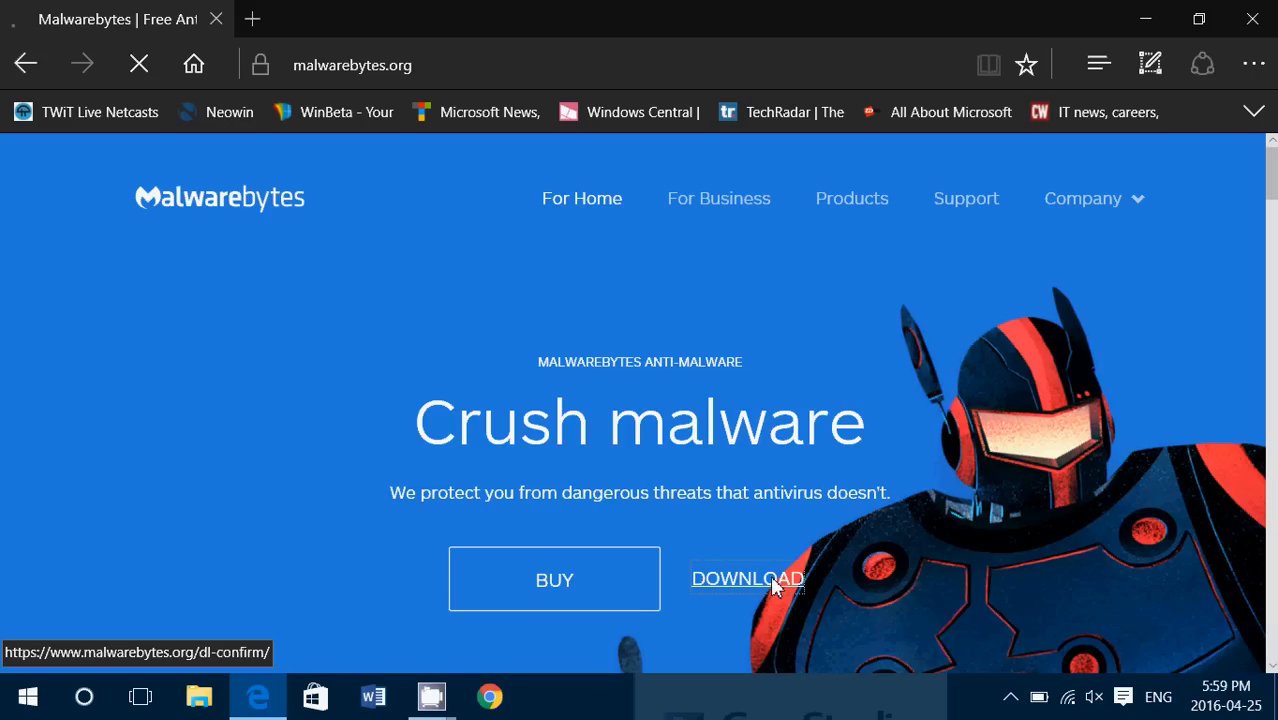
{"action": "left_click", "coordinate": [747, 578]}
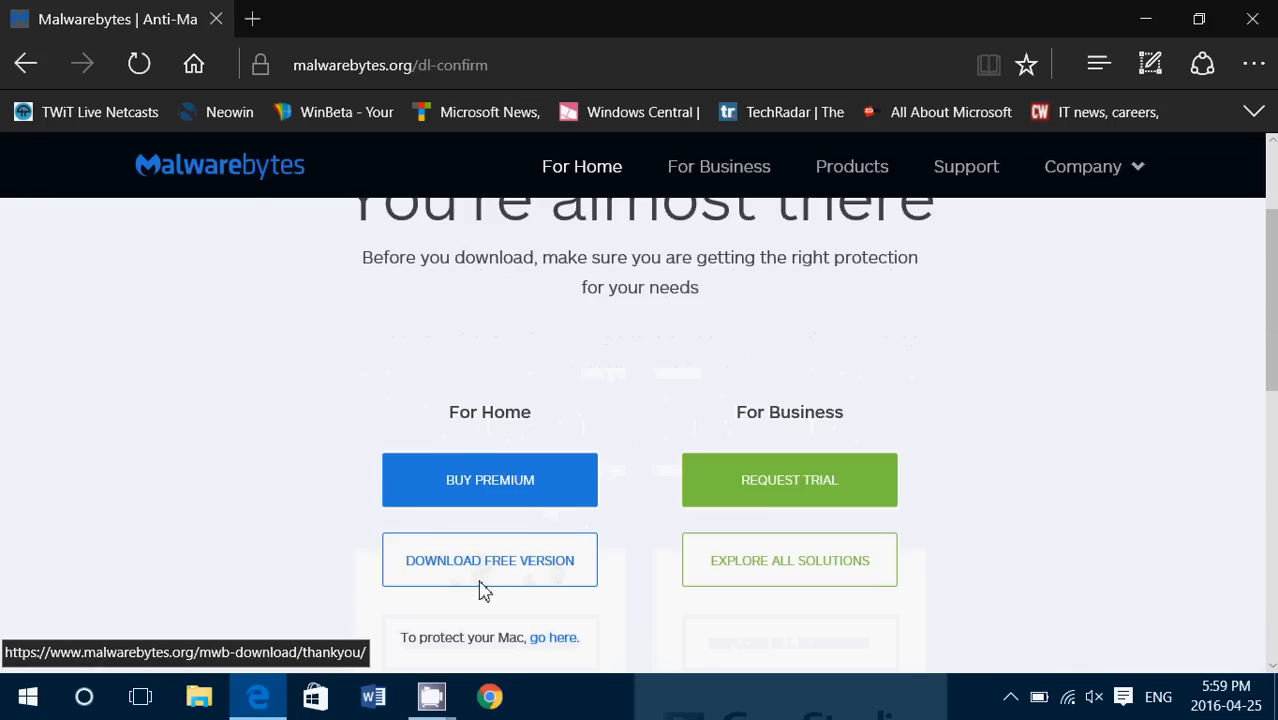
{"action": "mouse_move", "coordinate": [447, 433]}
{"action": "type", "text": "m"}
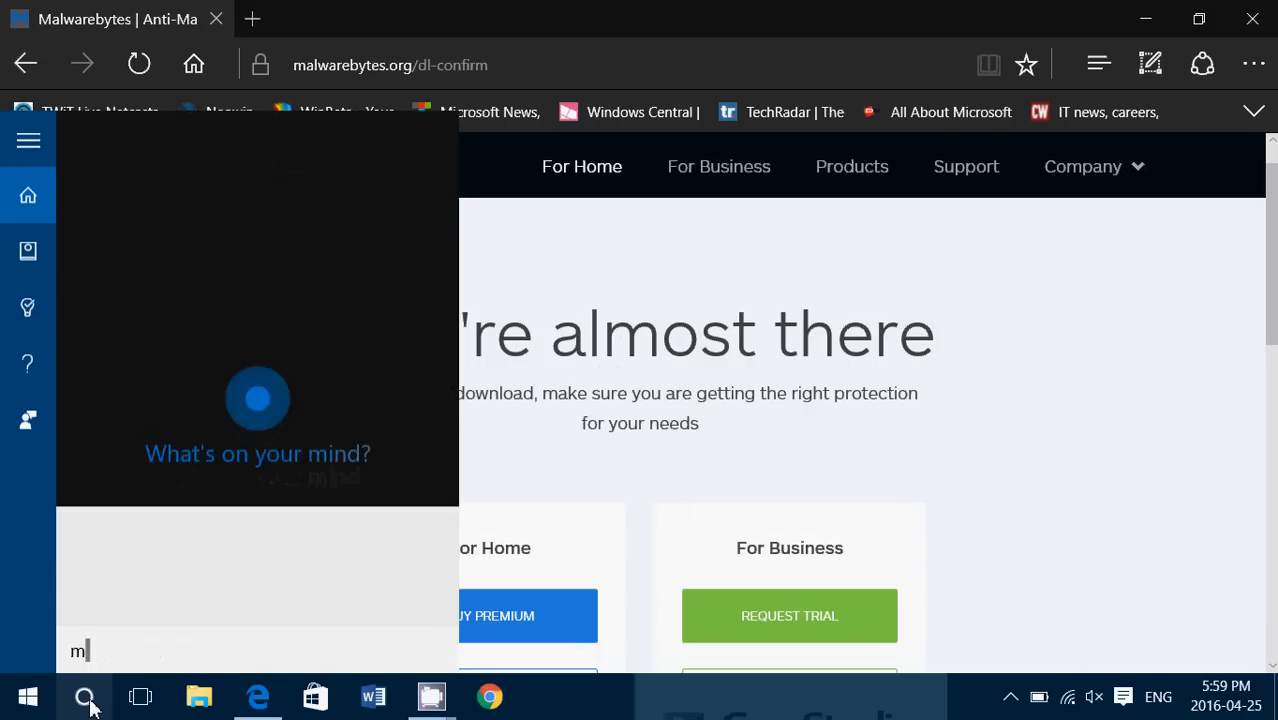
Search Windows for 'malware' and launch Malwarebytes Anti-Malware from the results
{"action": "type", "text": "alware"}
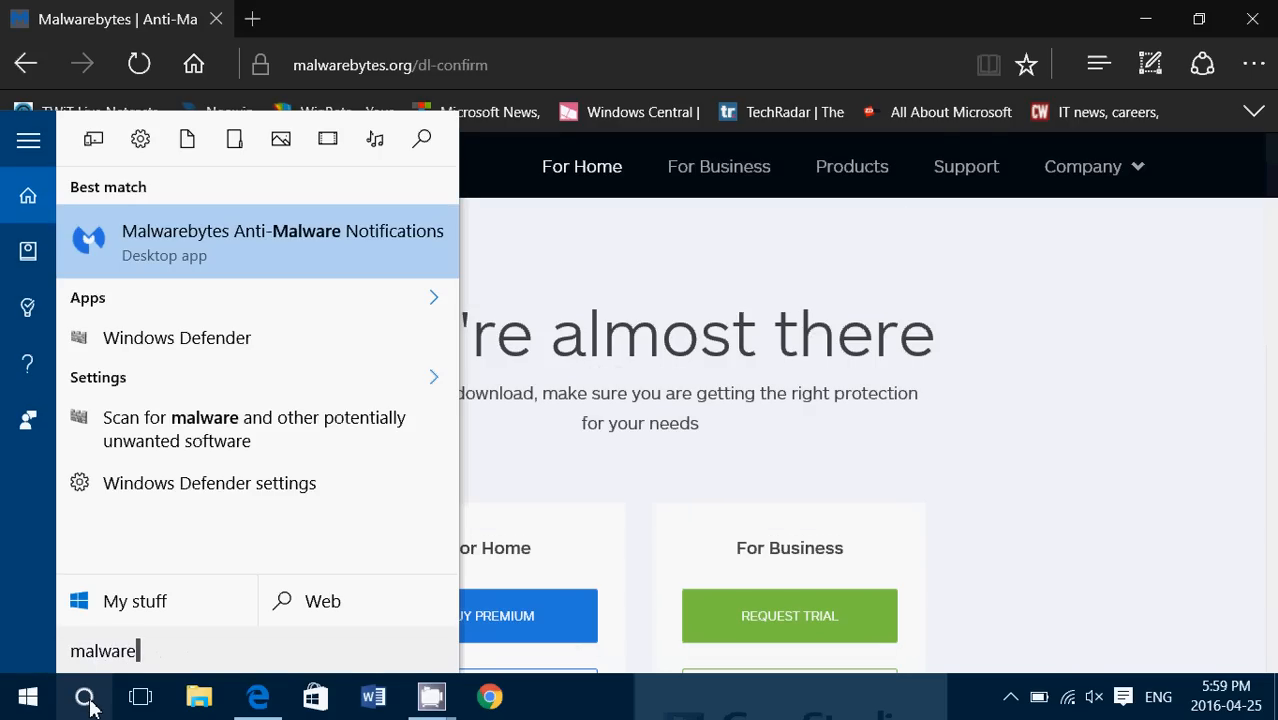
{"action": "left_click", "coordinate": [745, 400]}
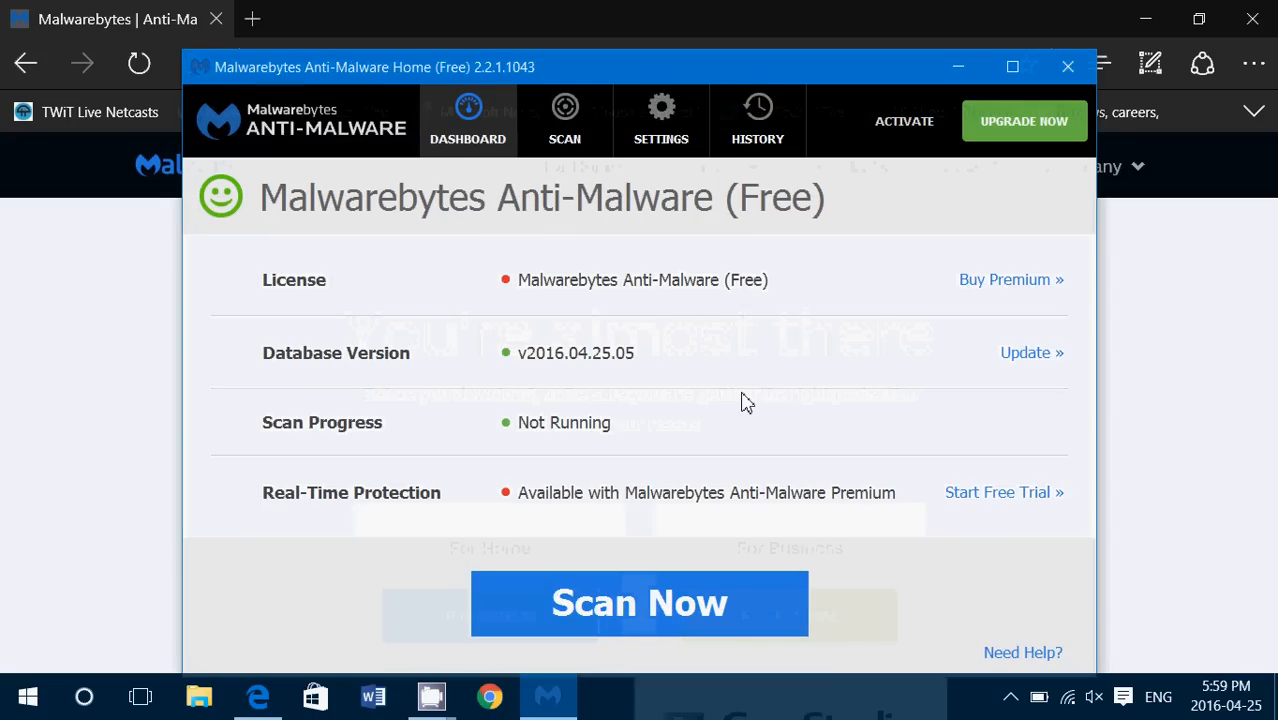
{"action": "mouse_move", "coordinate": [750, 345]}
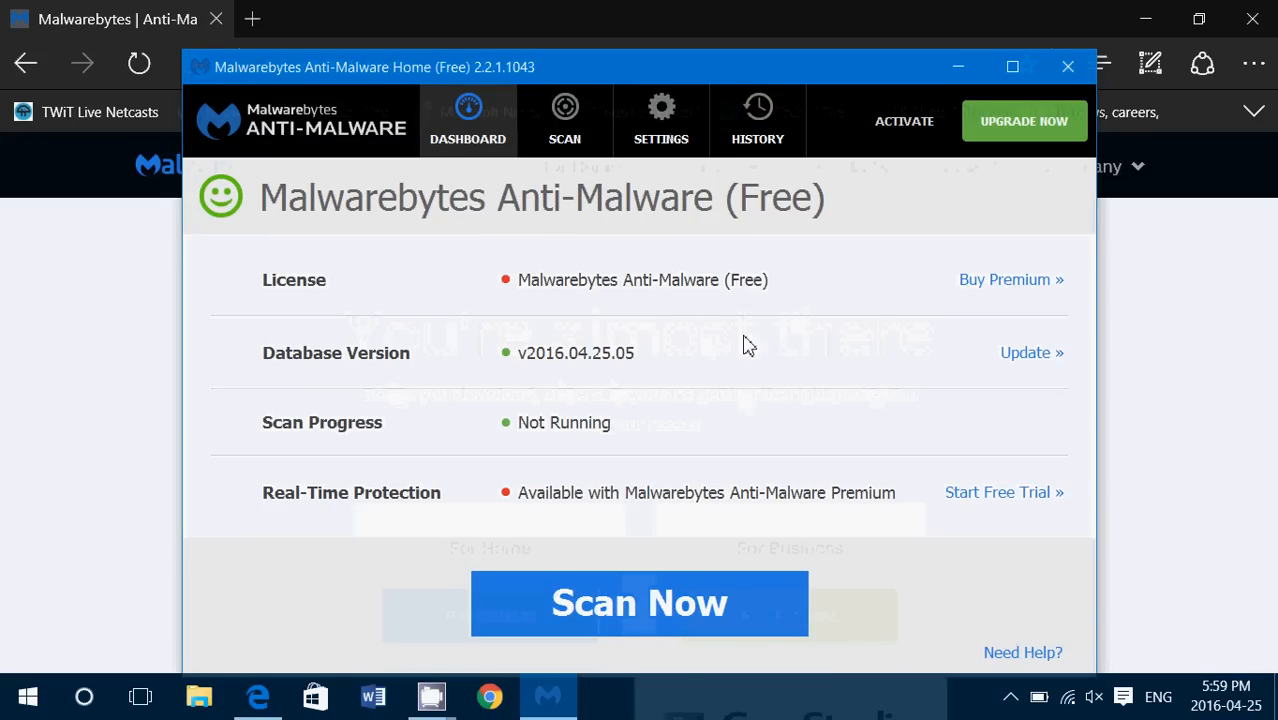
Check the database for updates, maximize the window, and start a Threat Scan
{"action": "left_click", "coordinate": [1031, 352]}
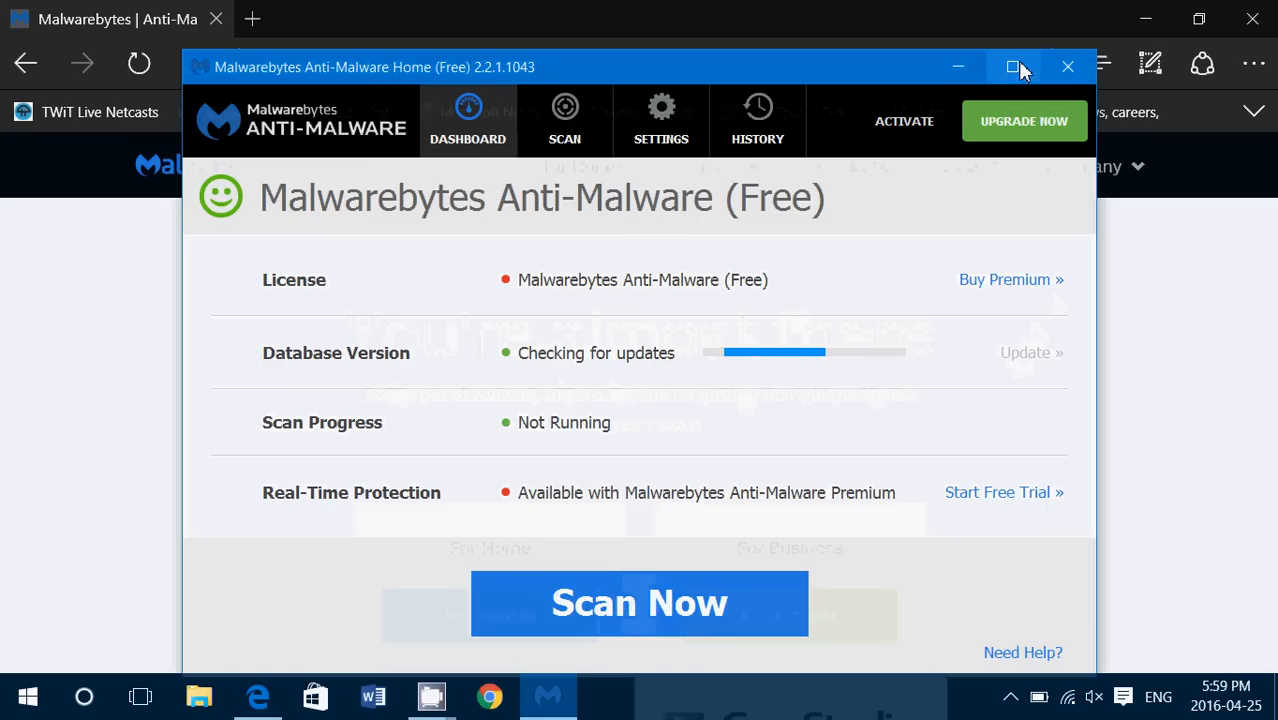
{"action": "left_click", "coordinate": [1013, 66]}
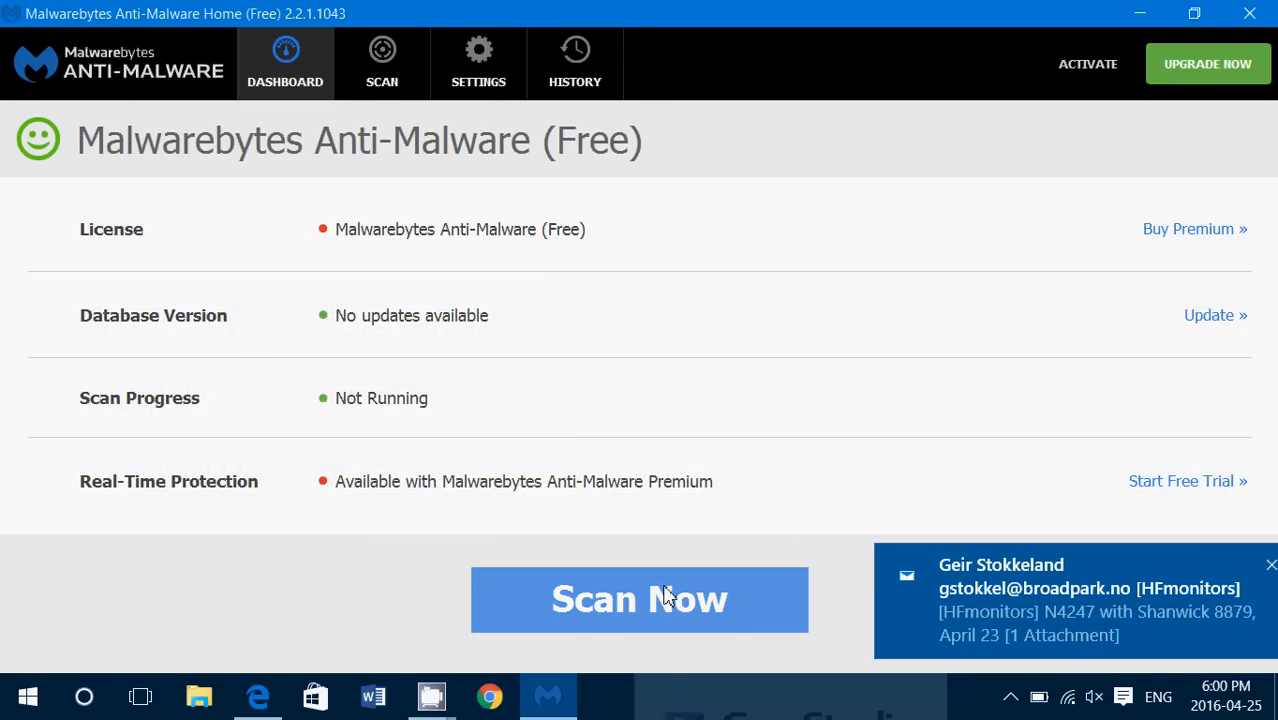
{"action": "left_click", "coordinate": [639, 599]}
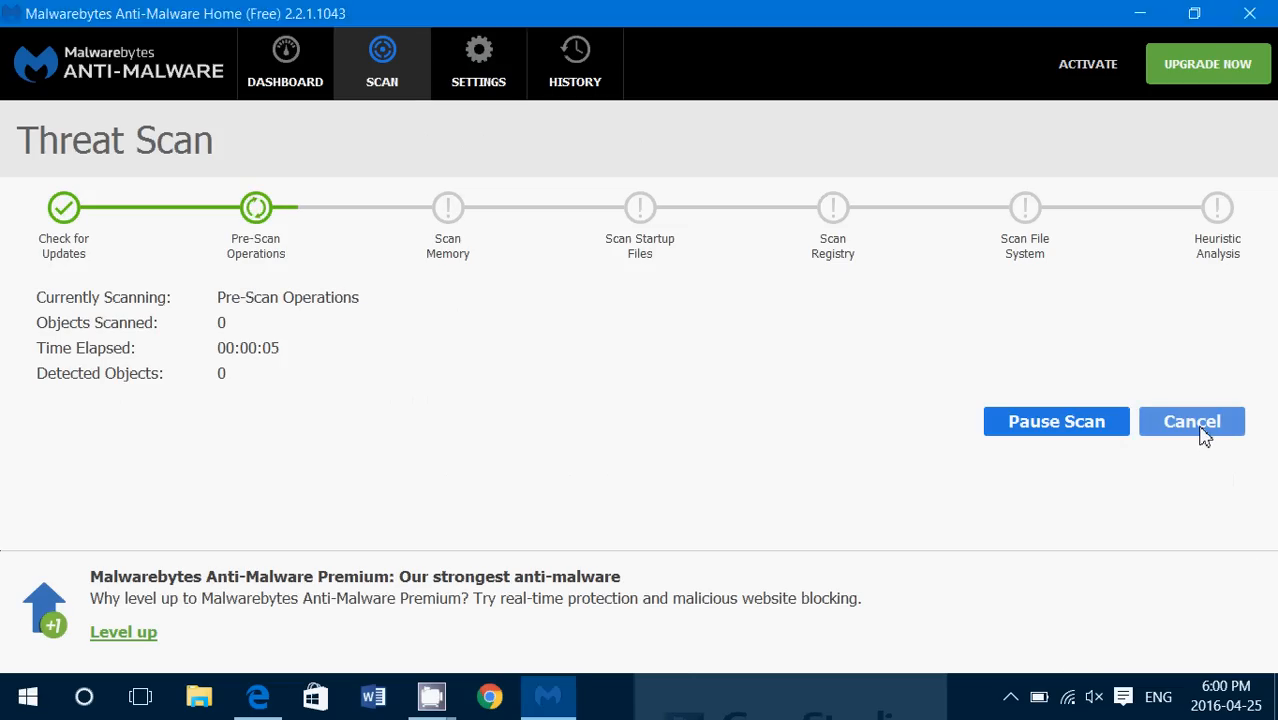
Cancel the running Threat Scan
{"action": "left_click", "coordinate": [1192, 421]}
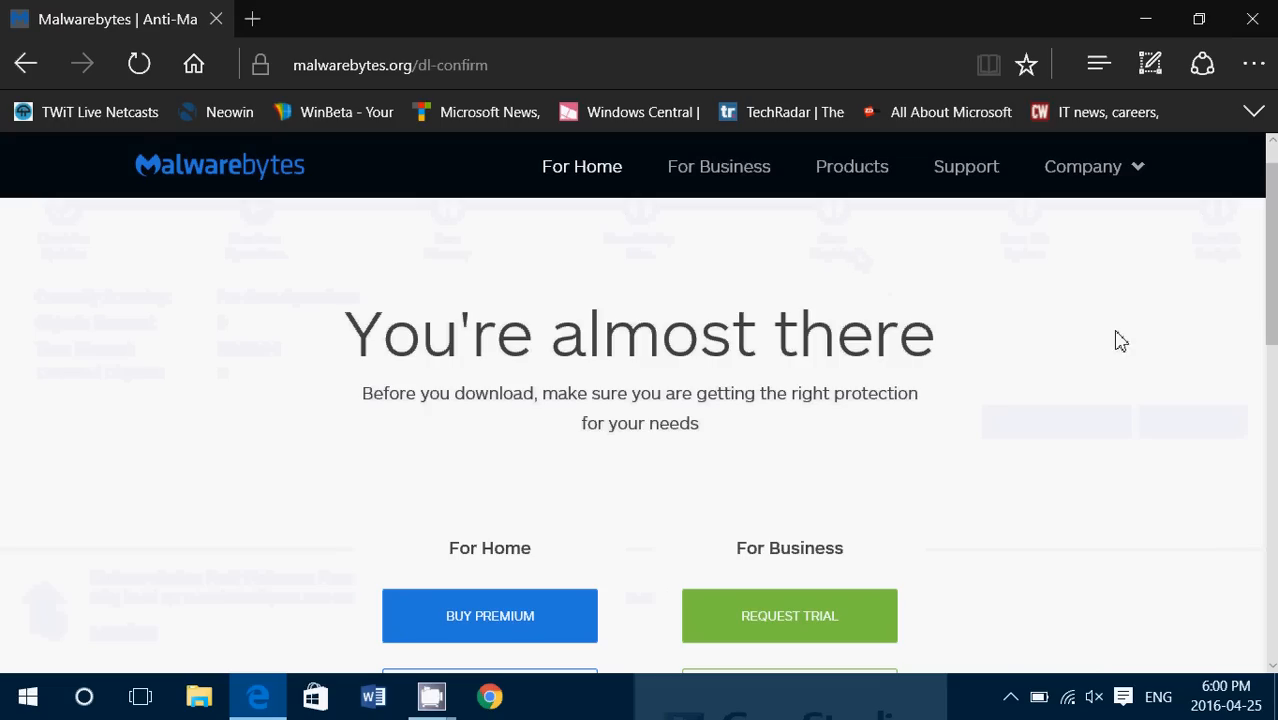
{"action": "mouse_move", "coordinate": [1105, 263]}
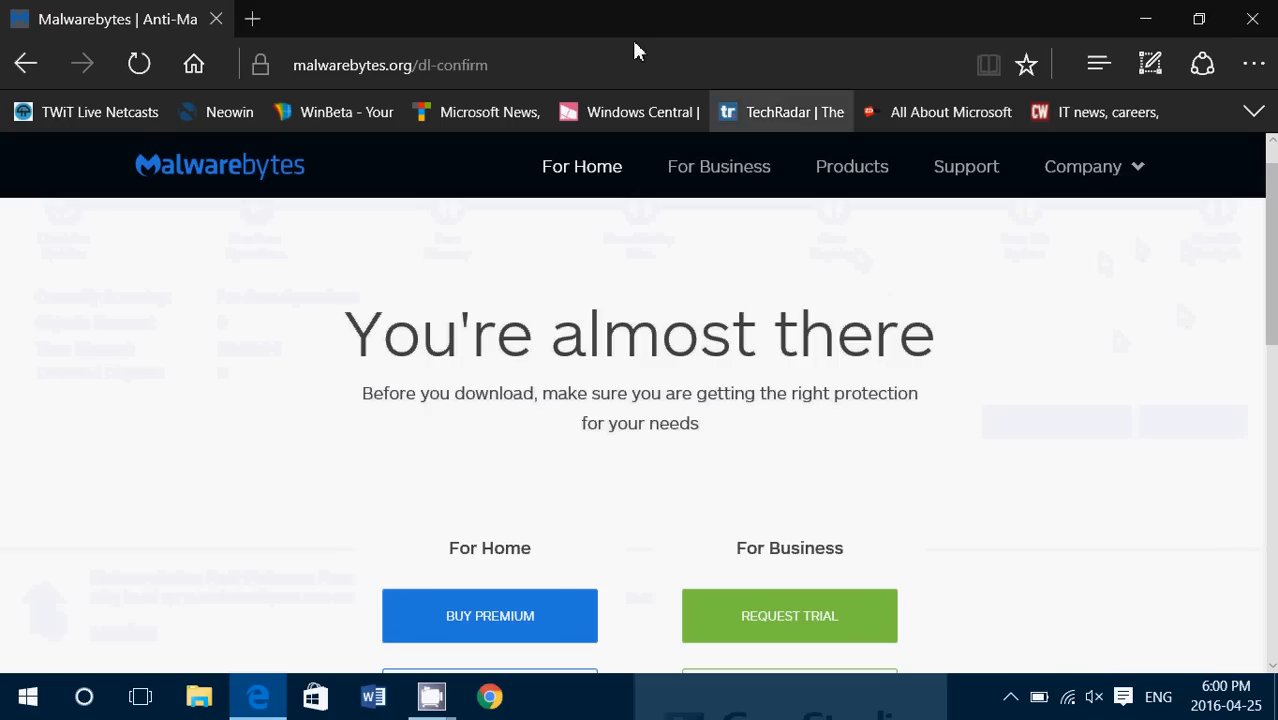
Go back in Edge to the malwarebytes.org 'Crush malware' home page
{"action": "left_click", "coordinate": [25, 64]}
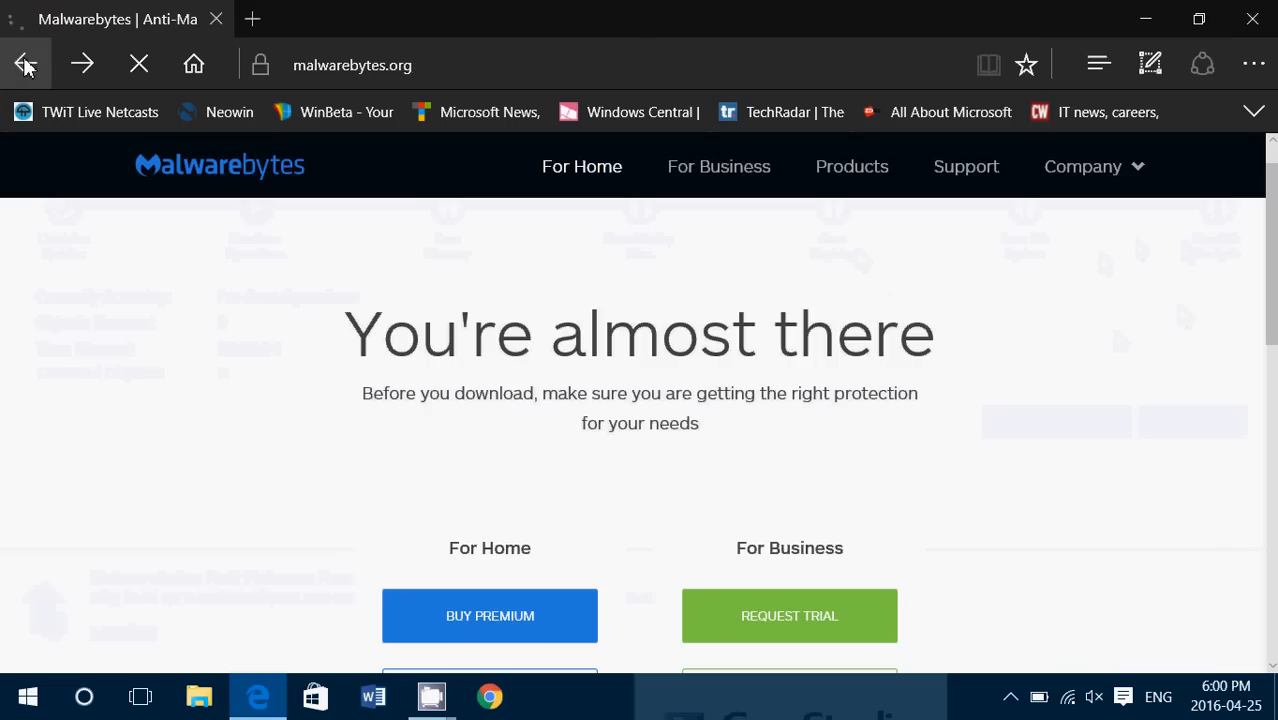
{"action": "left_click", "coordinate": [25, 64]}
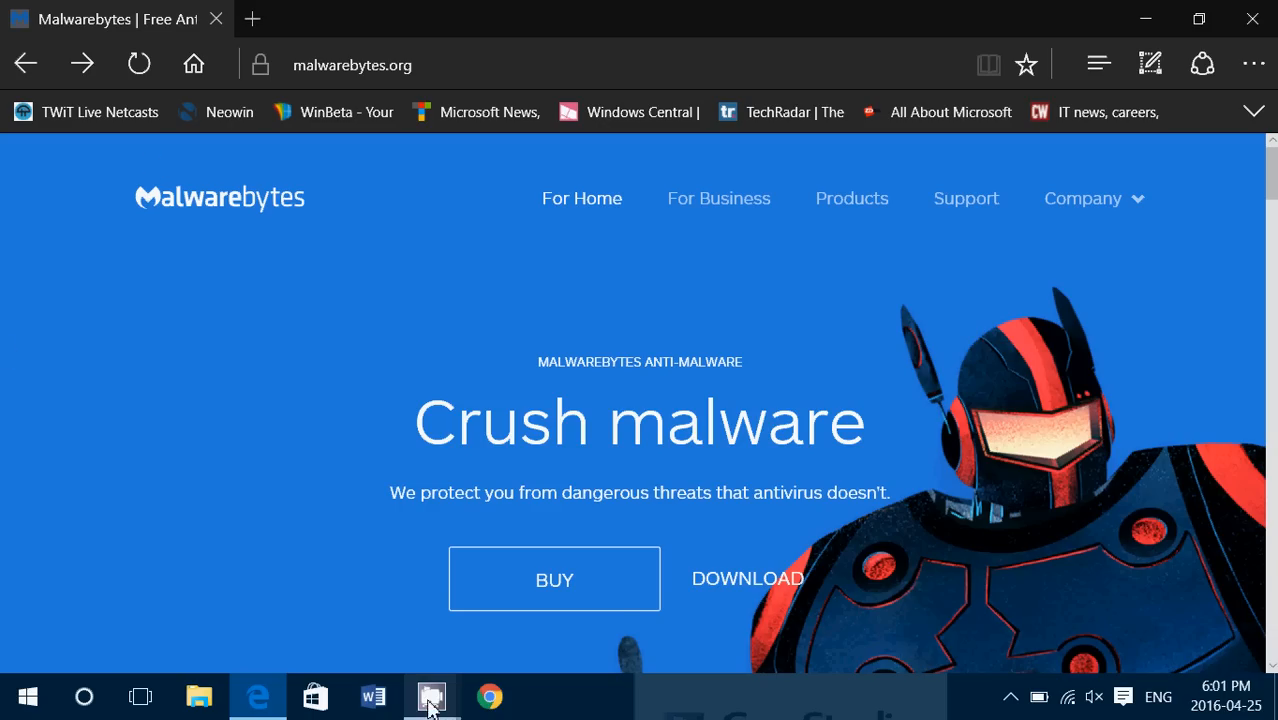
{"action": "left_click", "coordinate": [431, 696]}
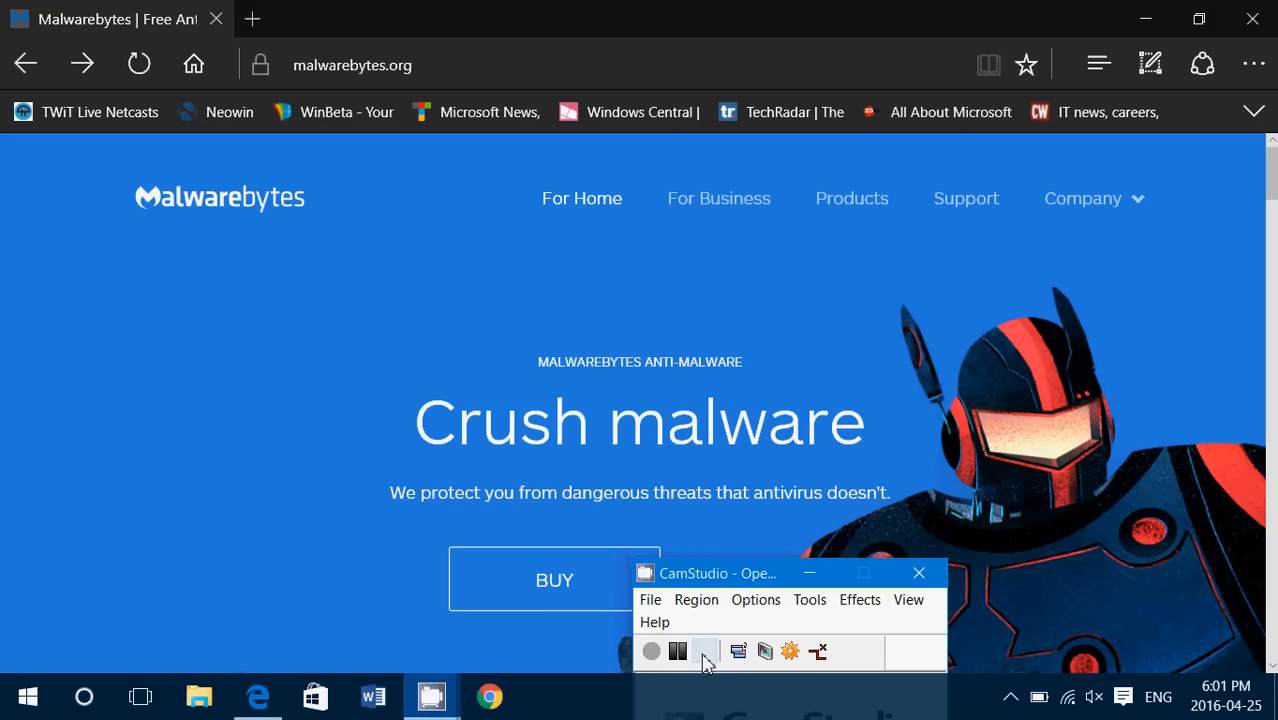